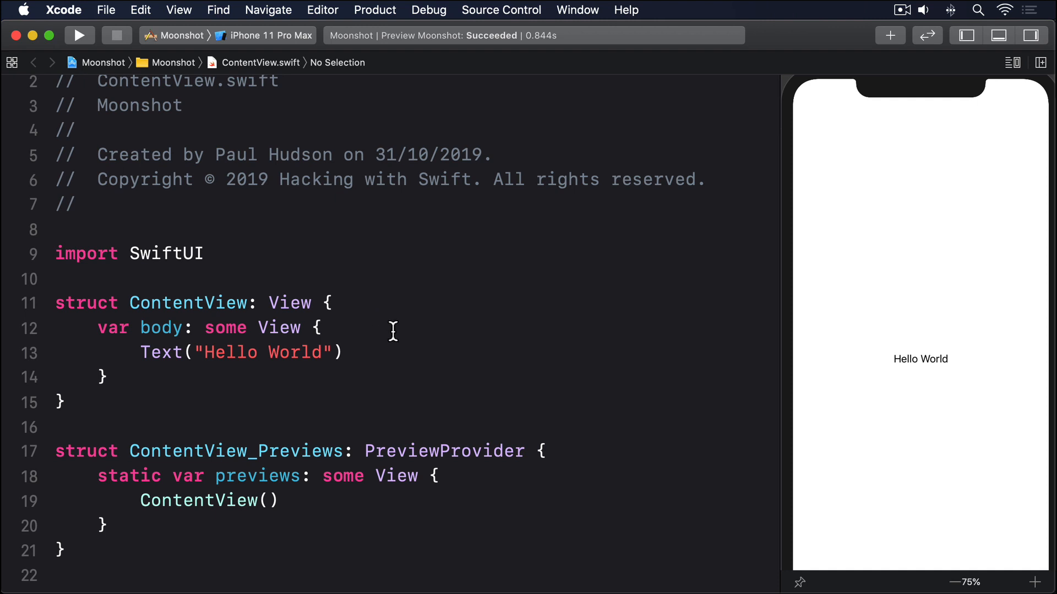
Wrap Text("Hello World") in a VStack inside a NavigationView with navigationBarTitle "SwiftUI"
text(Navigat)
text(VStack)
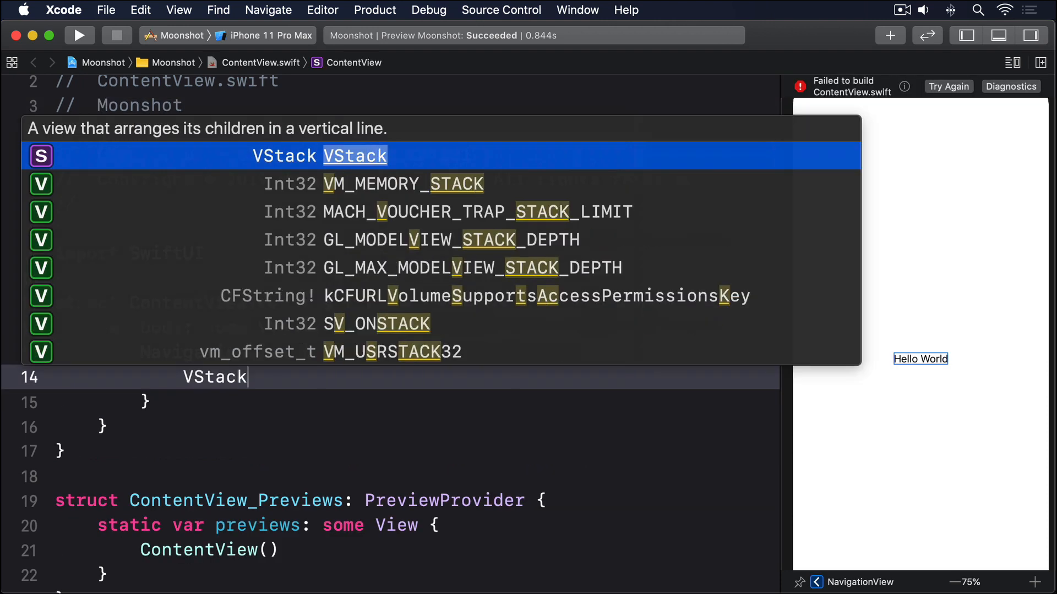
text(Te)
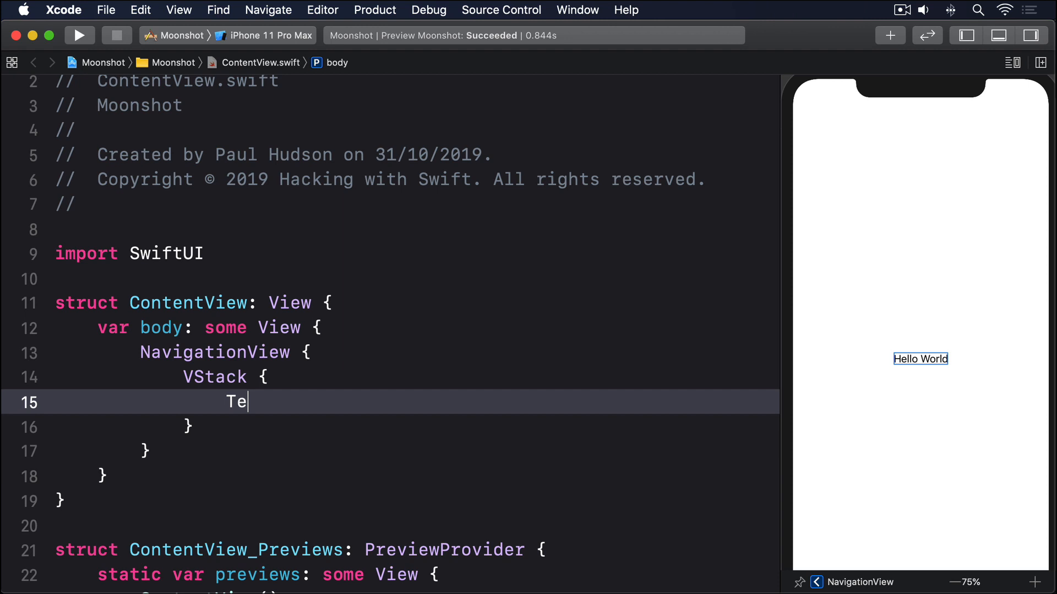
text(xt("Hello World"))
text(.navigationBarTitle()
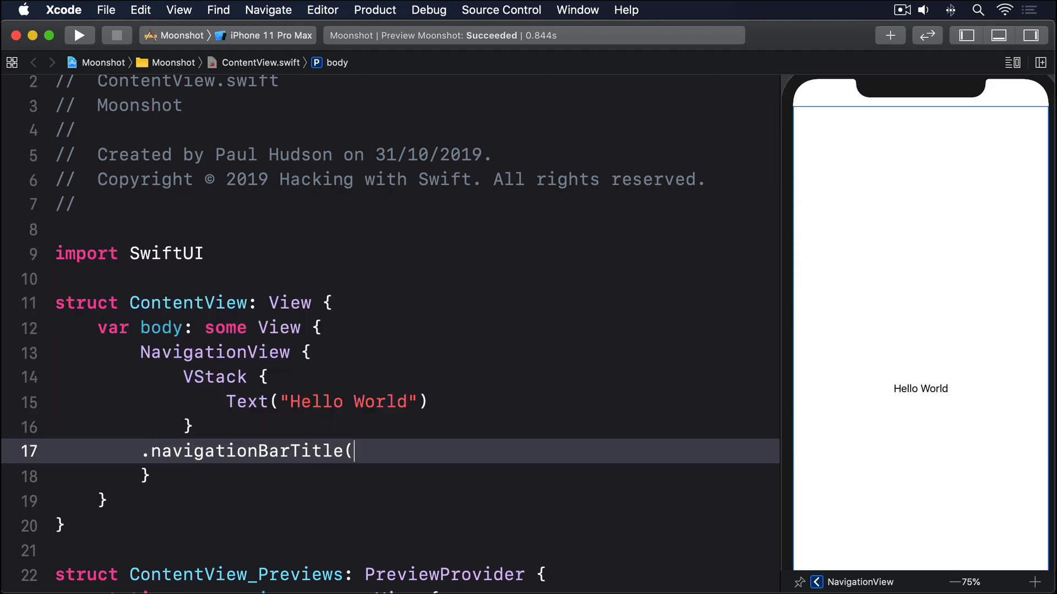
text("SwiftUI"))
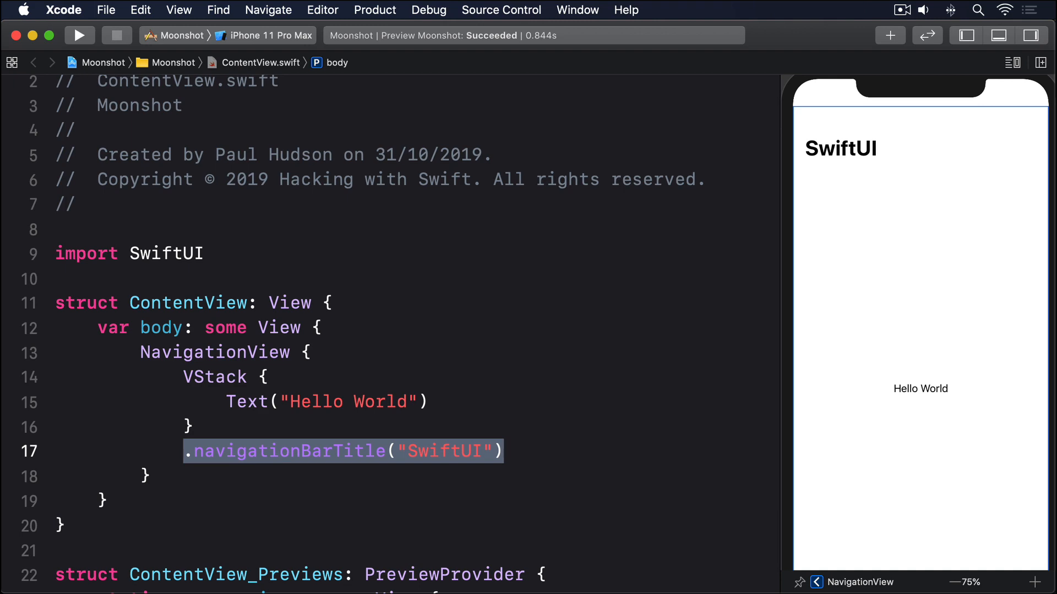
Wrap the Hello World text in a NavigationLink whose destination is Text("Detail View")
text(Na)
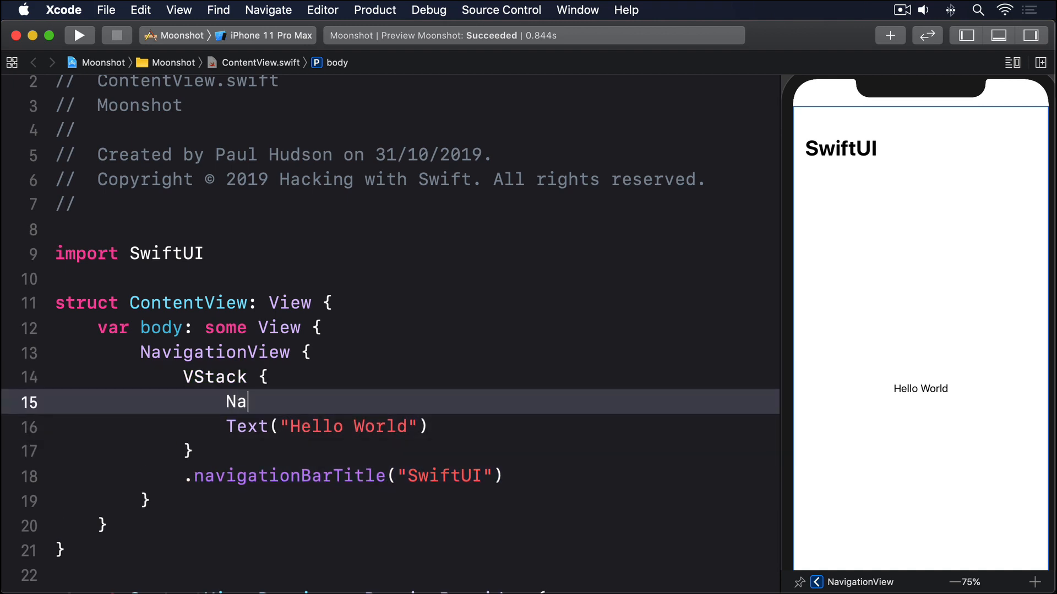
text(vigationLink(destination: Text("Deta")))
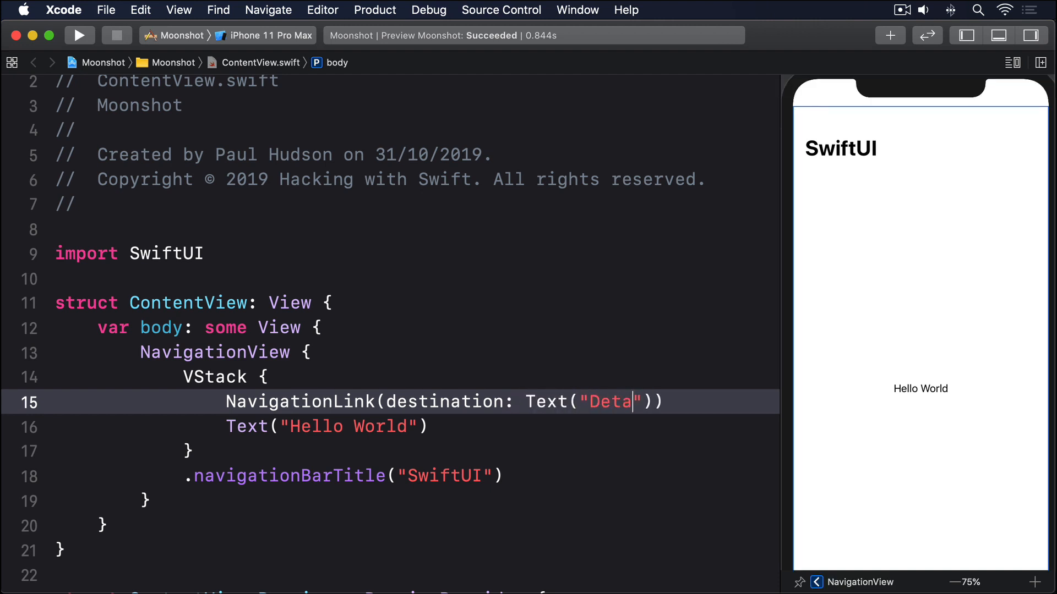
text(l View")) {)
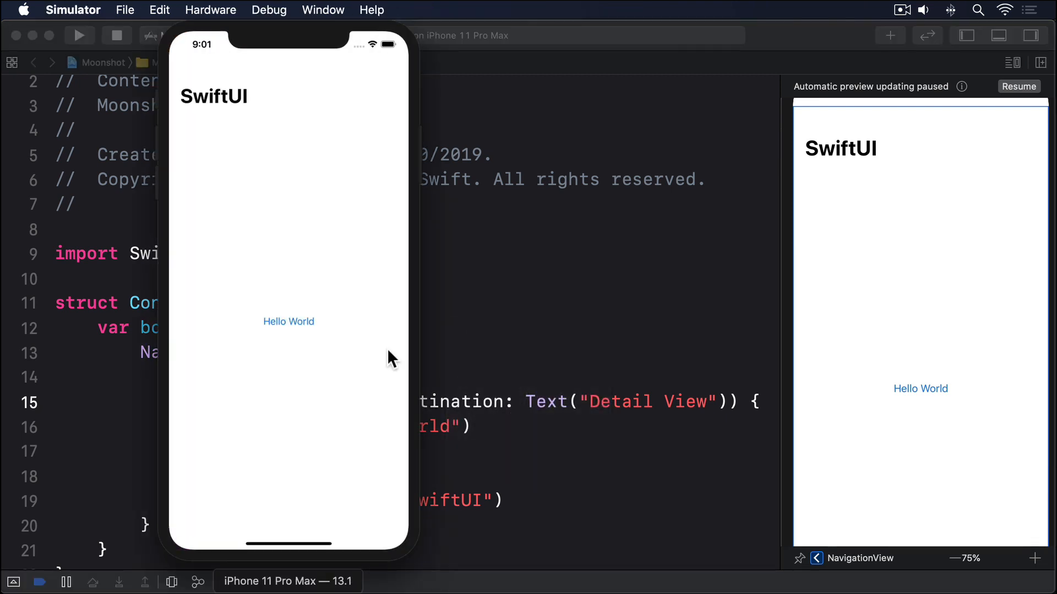
Tap Hello World to push Detail View, go back to the SwiftUI screen, then return to the code
click(288, 321)
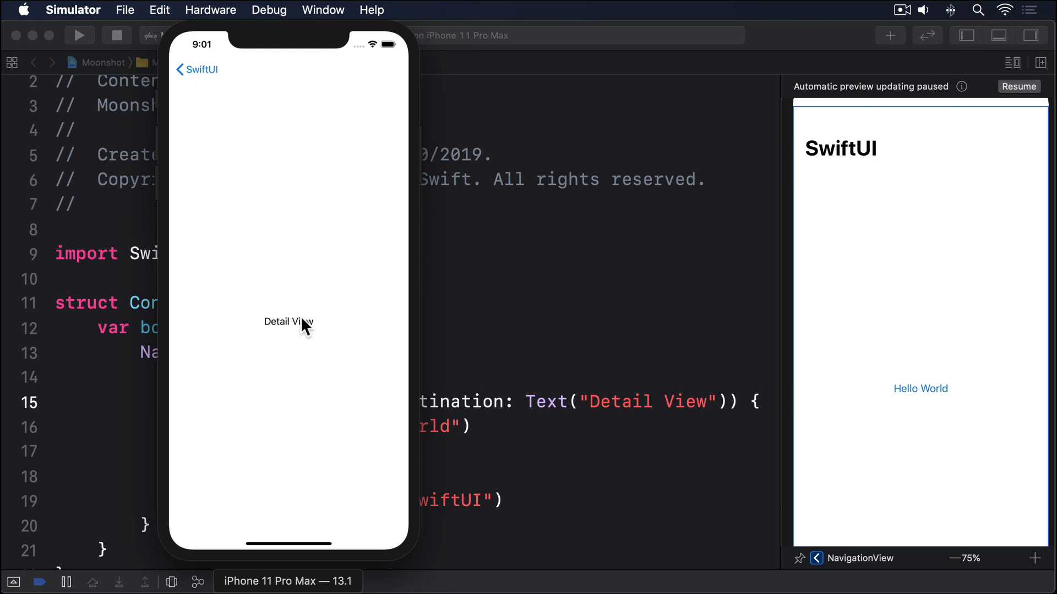
mouse_move(190, 81)
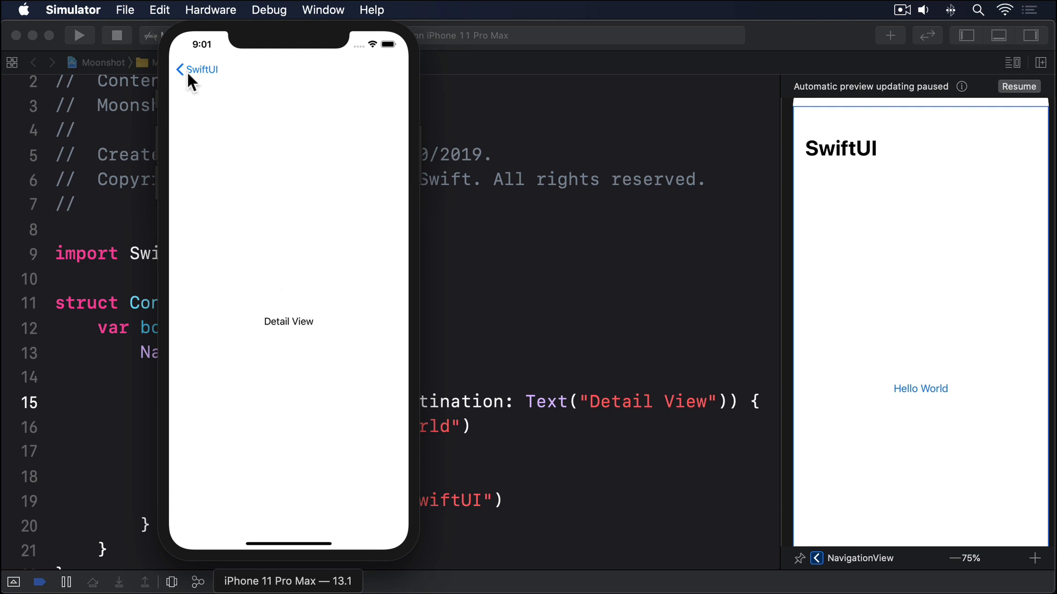
click(197, 69)
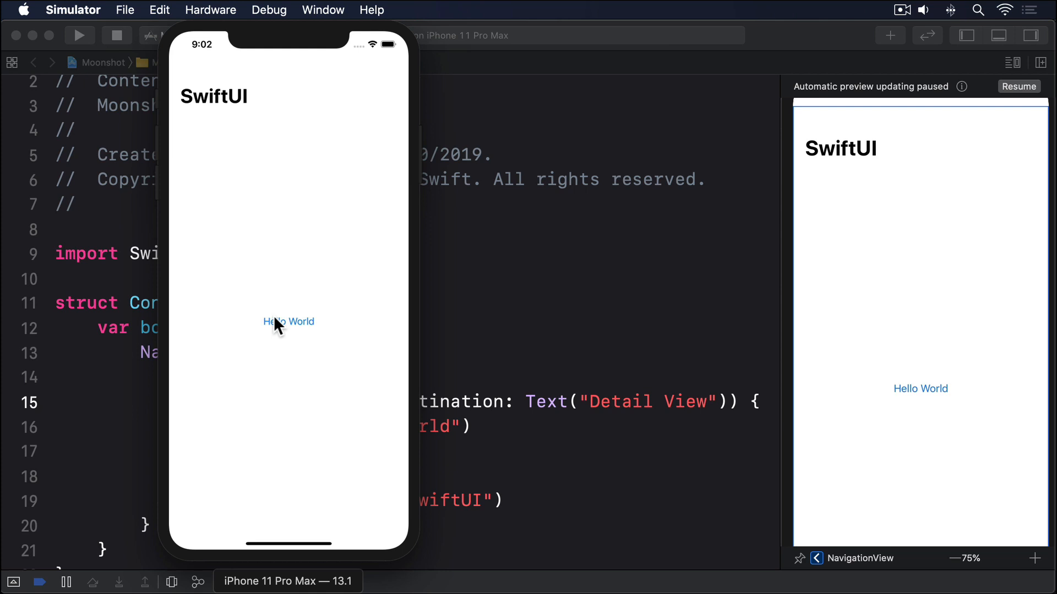
click(287, 321)
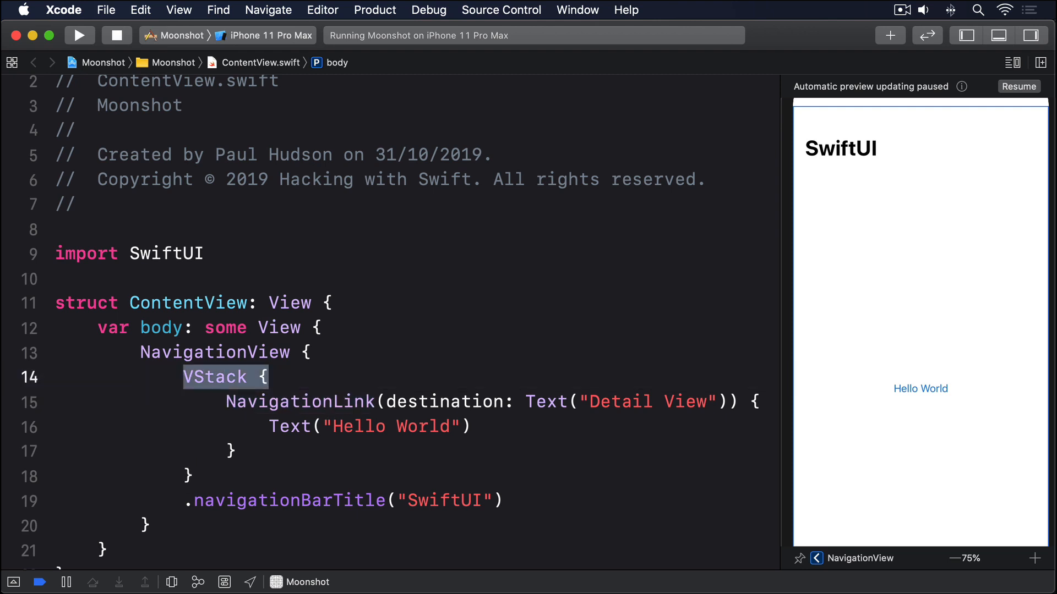
Replace the VStack with List(0..<100) { row in
text(List(0)
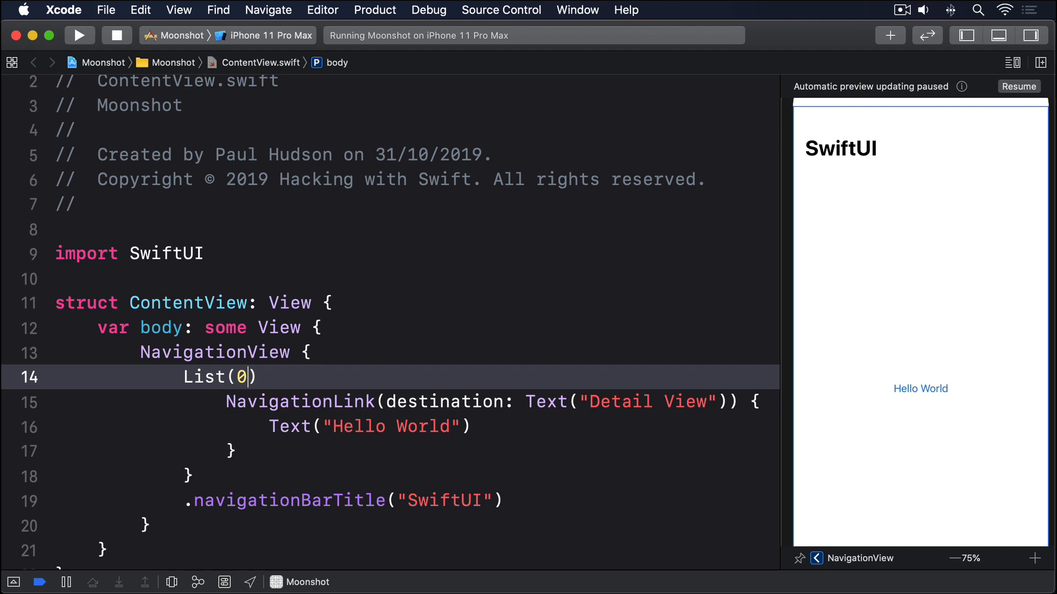
text(..<100)
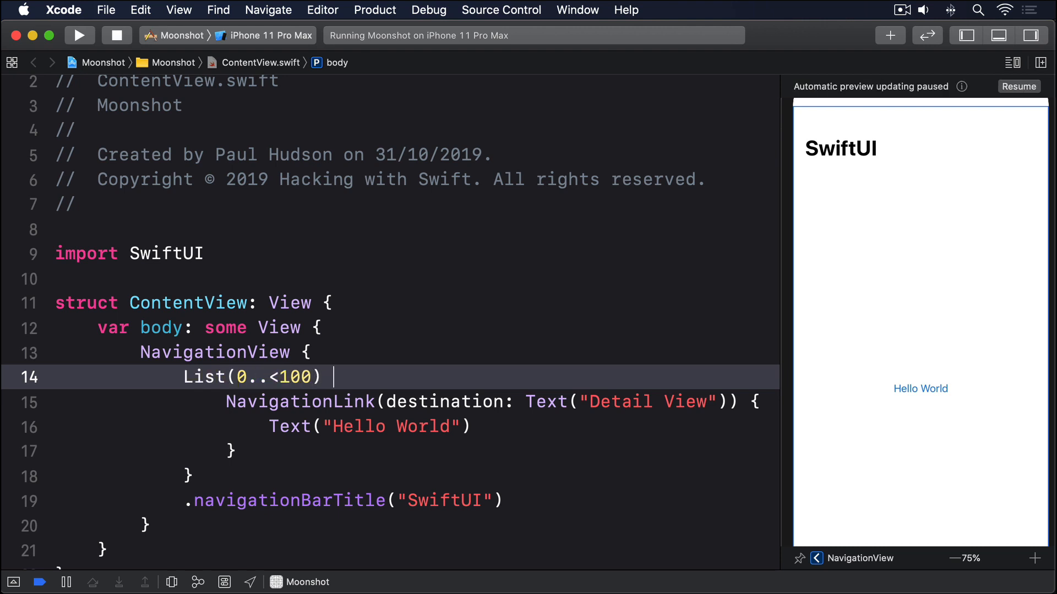
text({ row in)
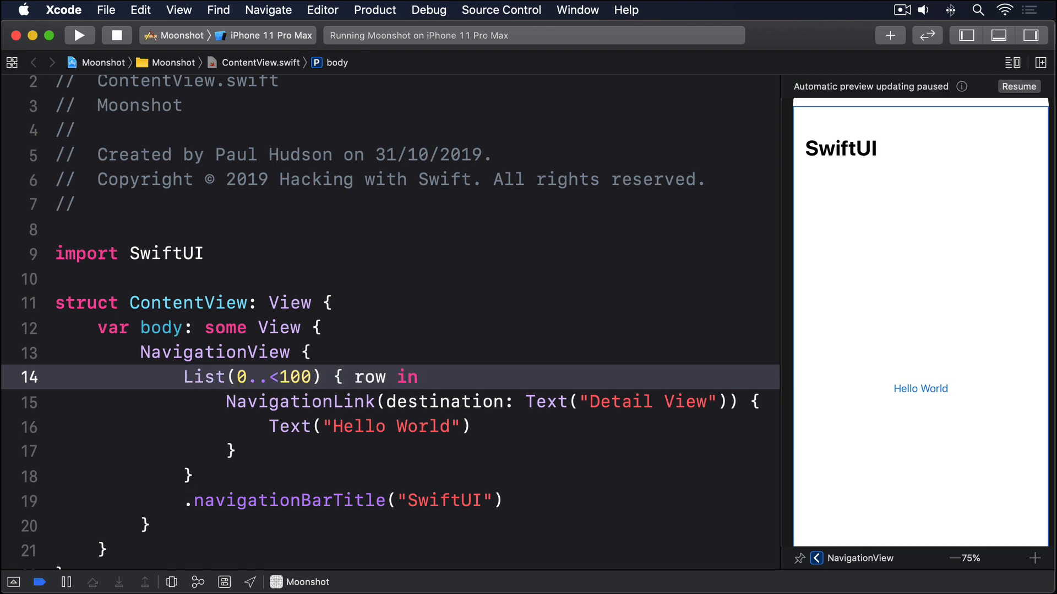
Change the texts to "Detail \(row)" and "Row \(row)" and run the app
double_click(685, 400)
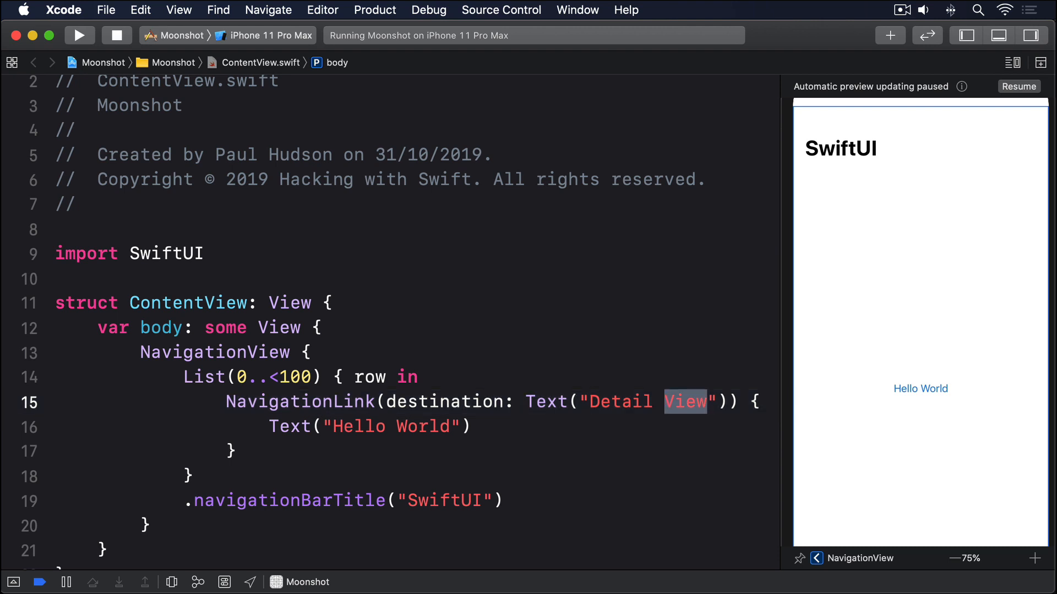
text(\(ro)
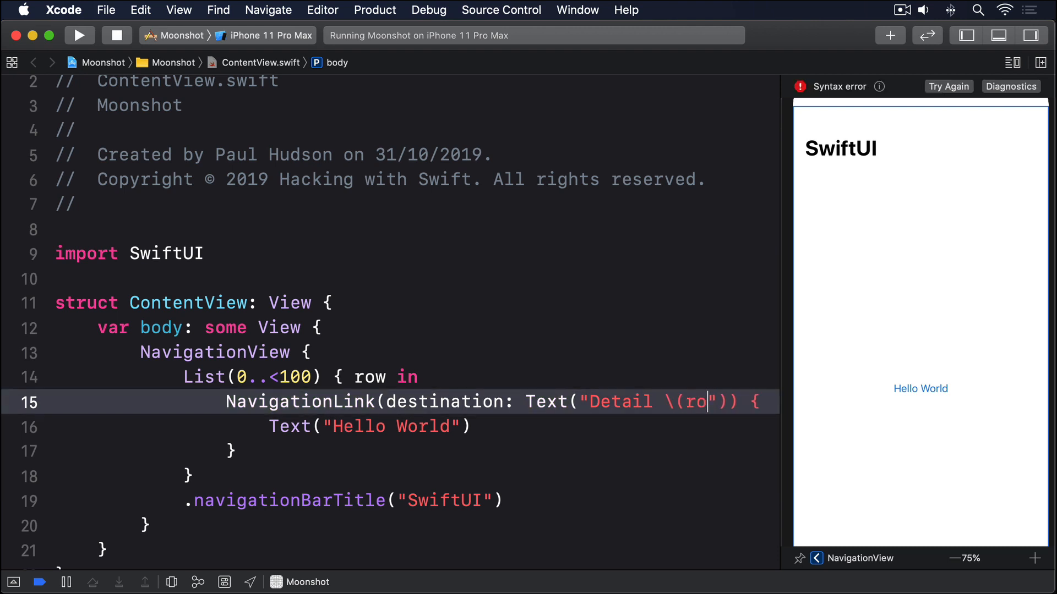
text(w))
click(389, 426)
text(Row)
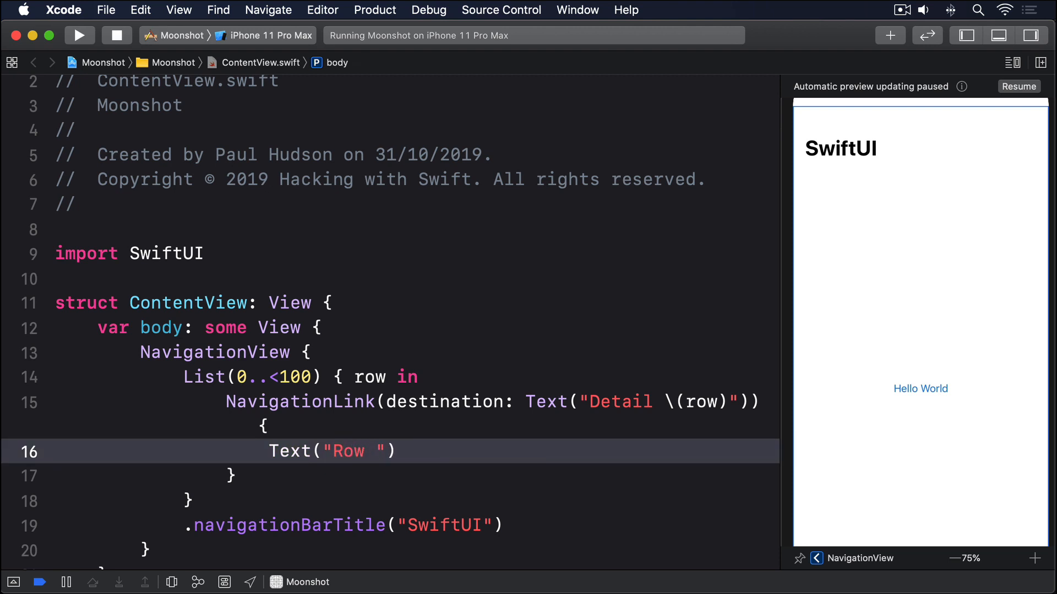
text(\(row))
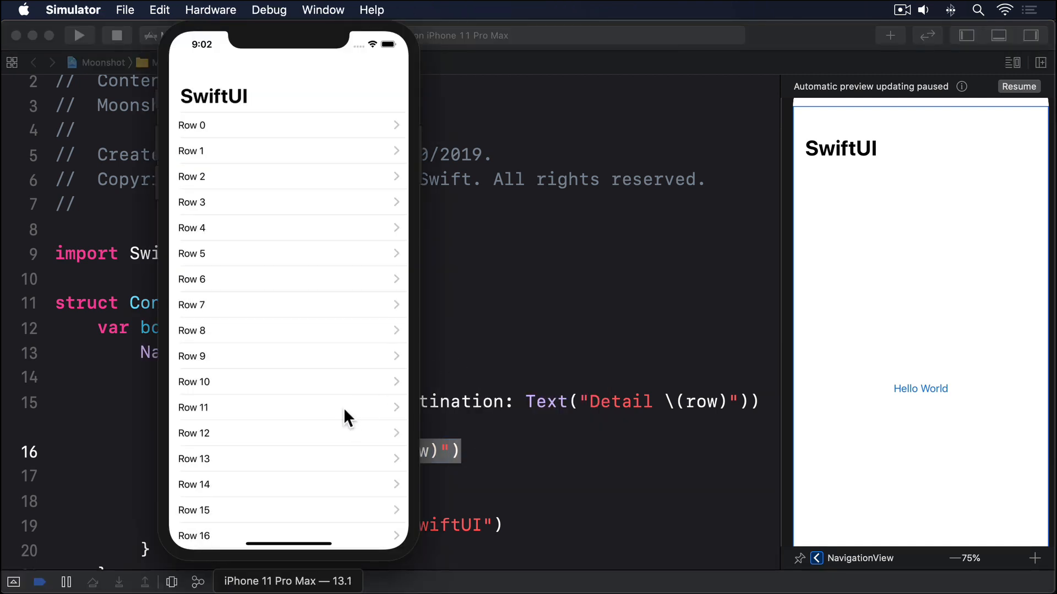
Scroll the Simulator list down and tap Row 29 to show Detail 29
scroll(down, 3)
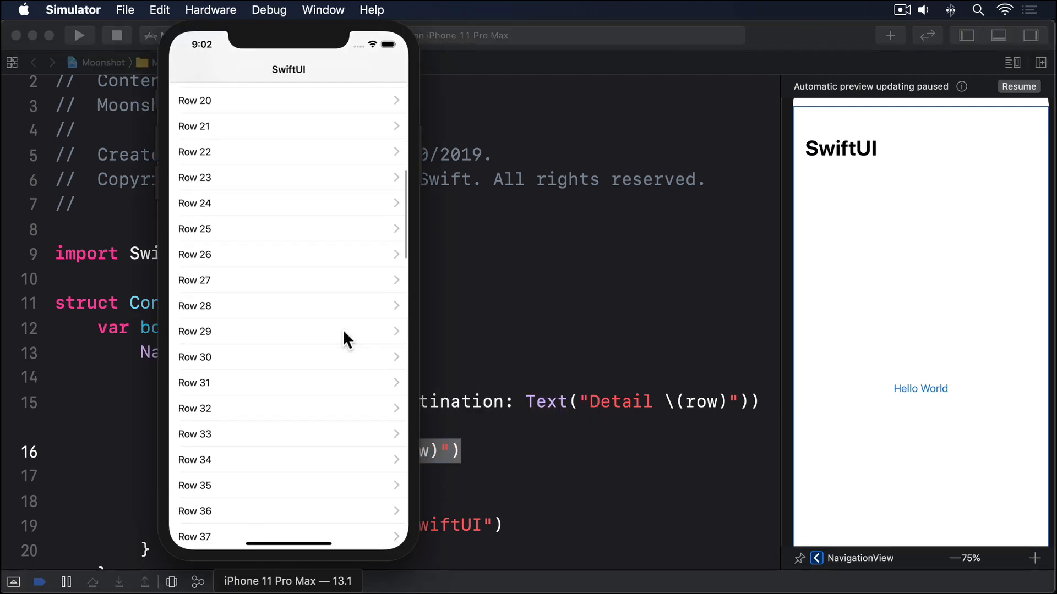
click(288, 331)
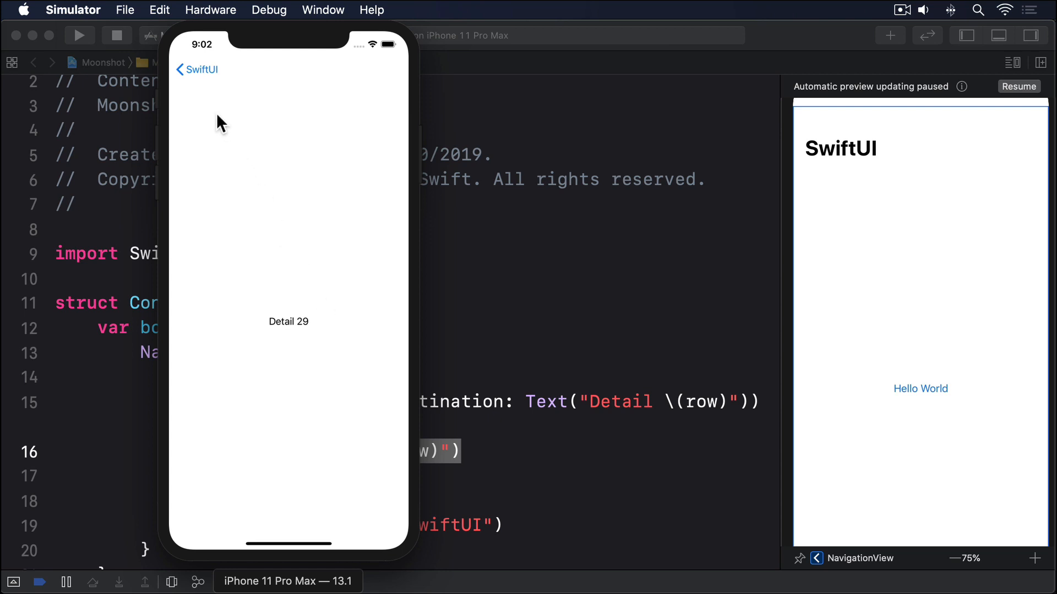